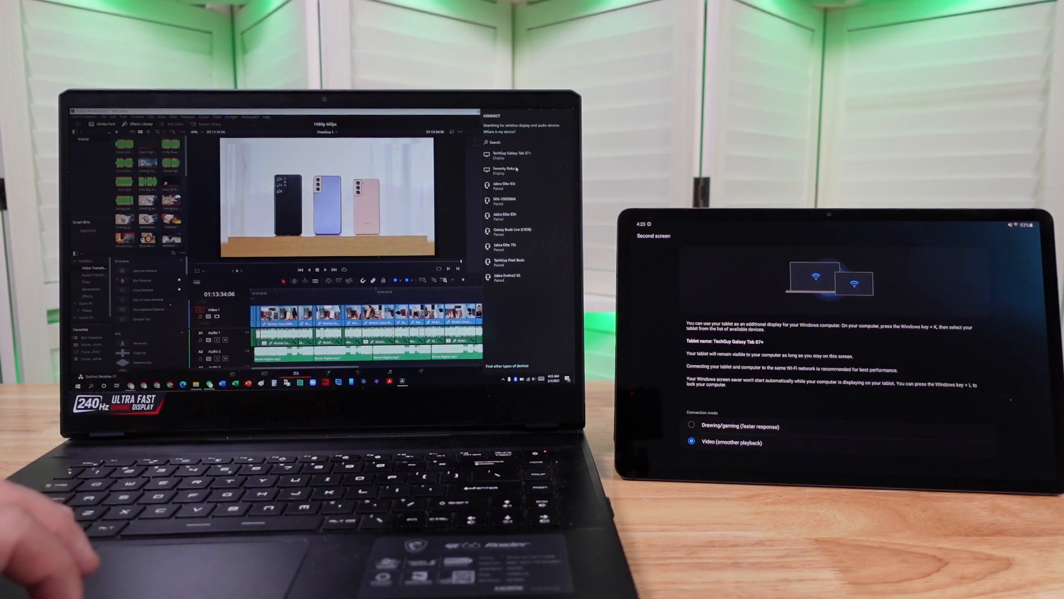
Connect to the Galaxy Tab S7+ as a wireless display from the Windows Connect device list
left_click(519, 155)
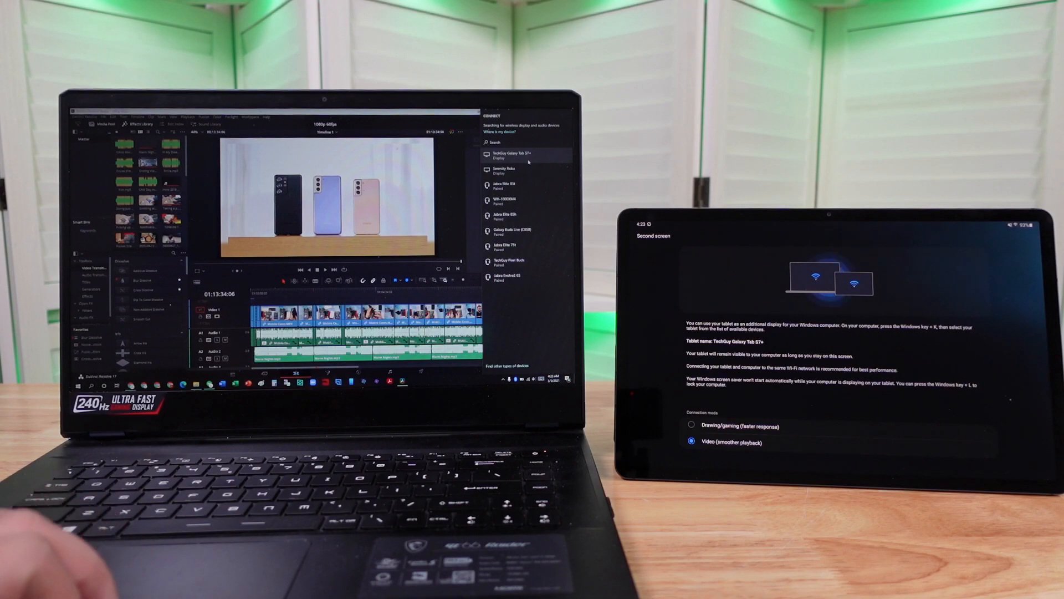
left_click(523, 157)
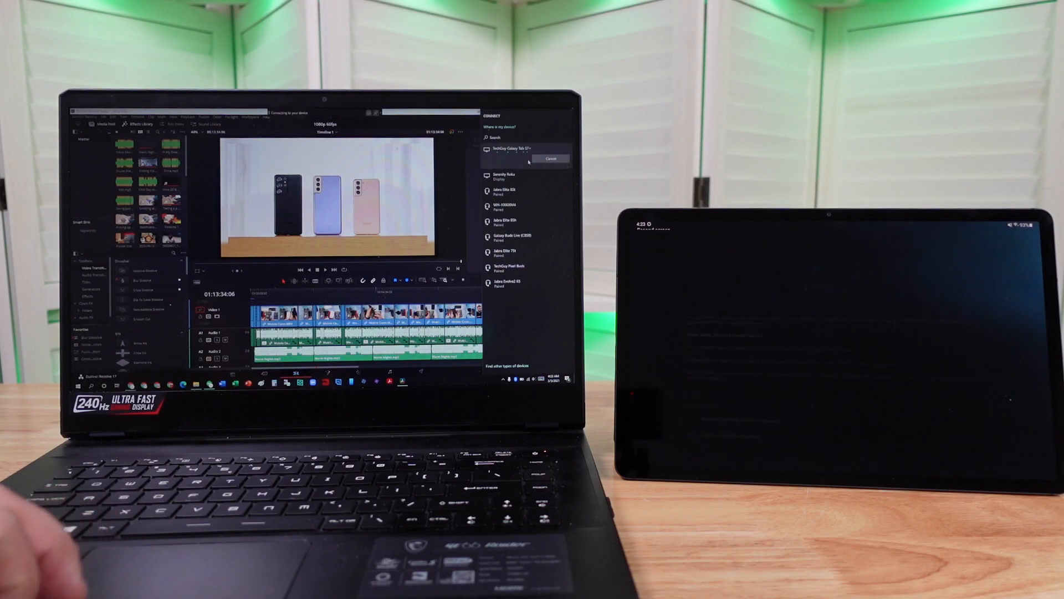
left_click(523, 151)
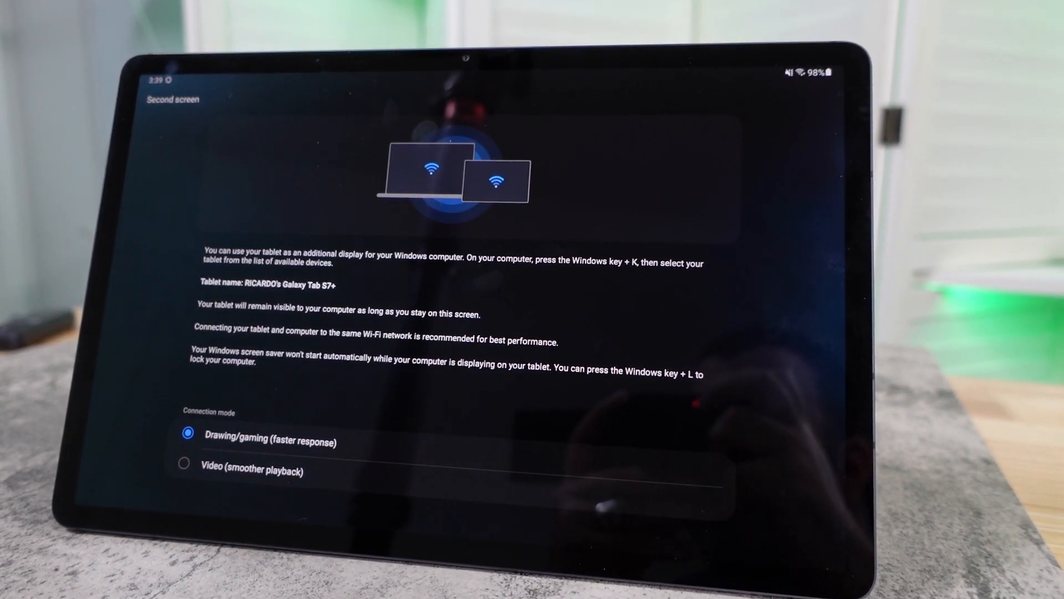
Choose the Drawing/gaming (faster response) connection mode on the tablet
left_click(254, 496)
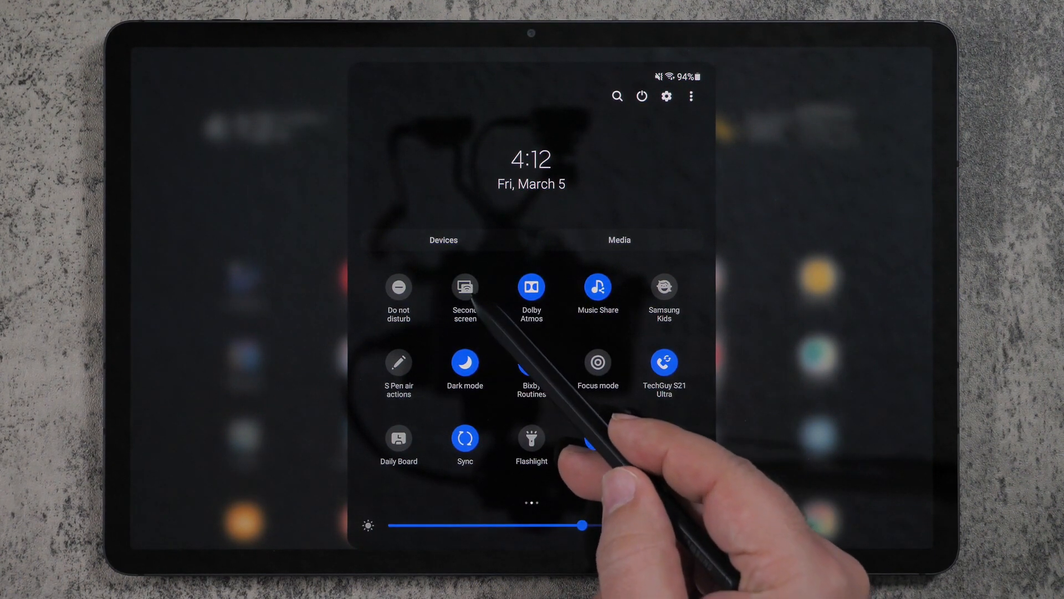
Turn on the Second screen tile so the tablet becomes discoverable
left_click(465, 286)
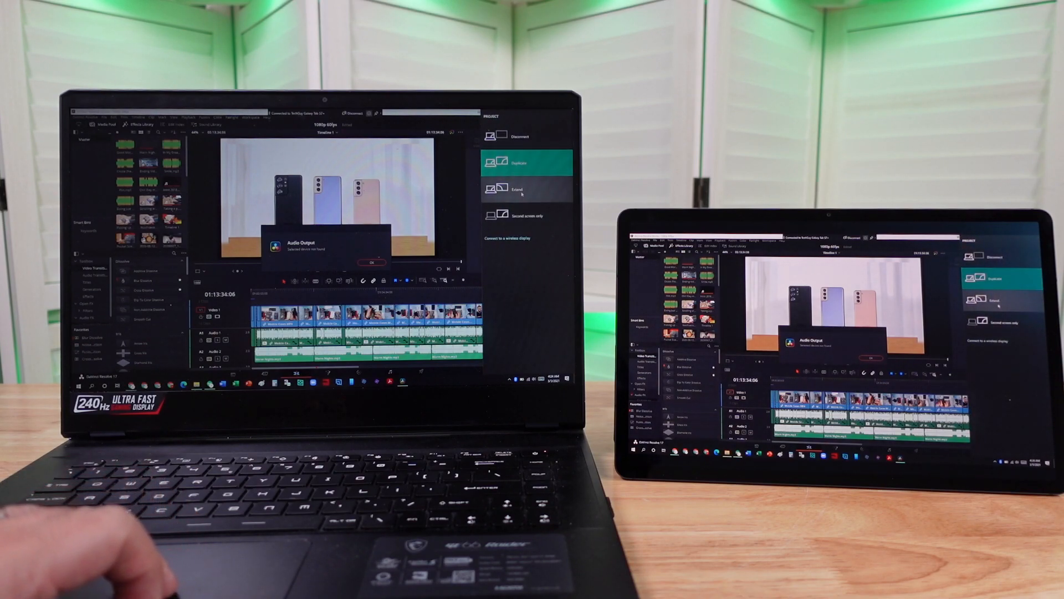
Switch the projection mode from Duplicate to Extend for the tablet
left_click(526, 189)
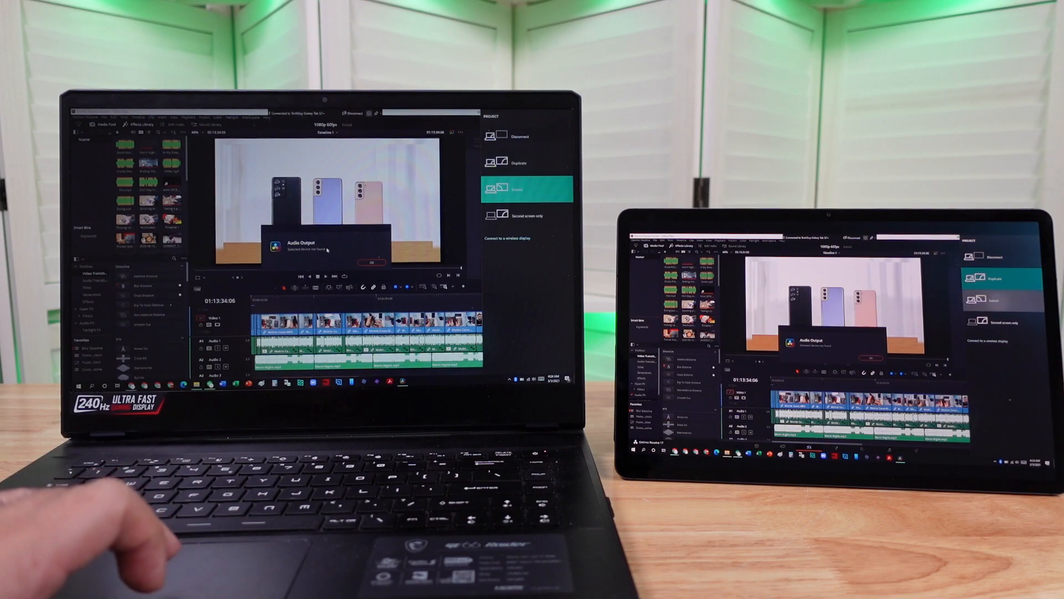
left_click(526, 189)
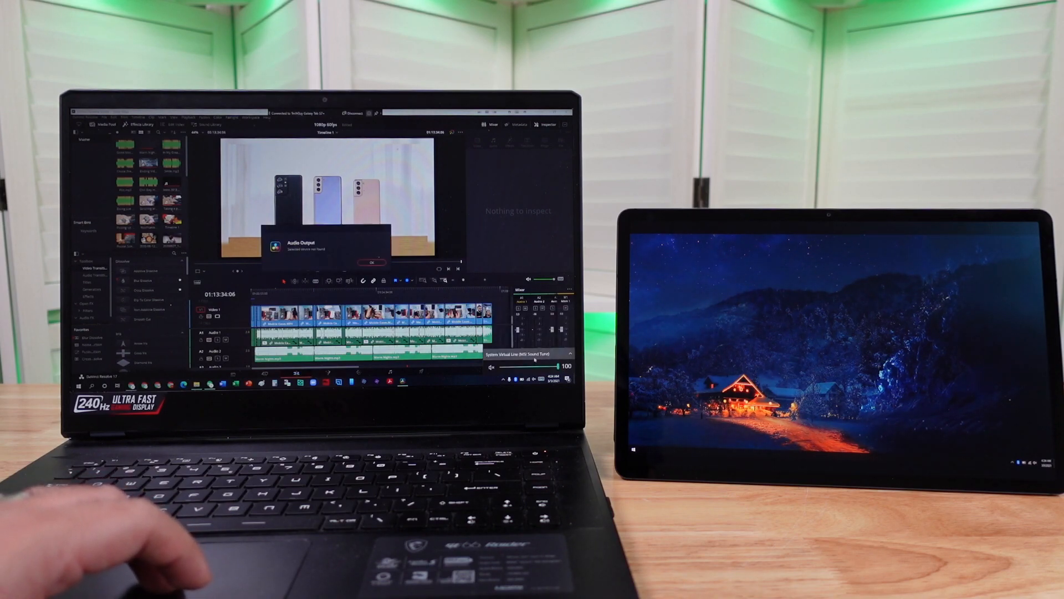
Route Windows audio to Speaker (MSI Sound Tune) and dismiss Resolve's Audio Output notice
left_click(530, 359)
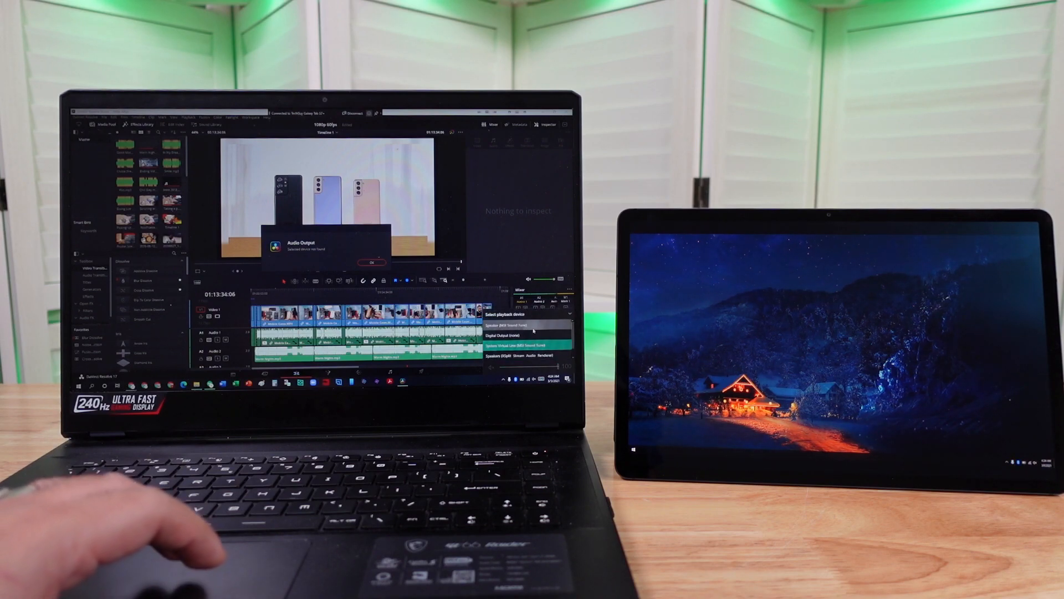
left_click(524, 329)
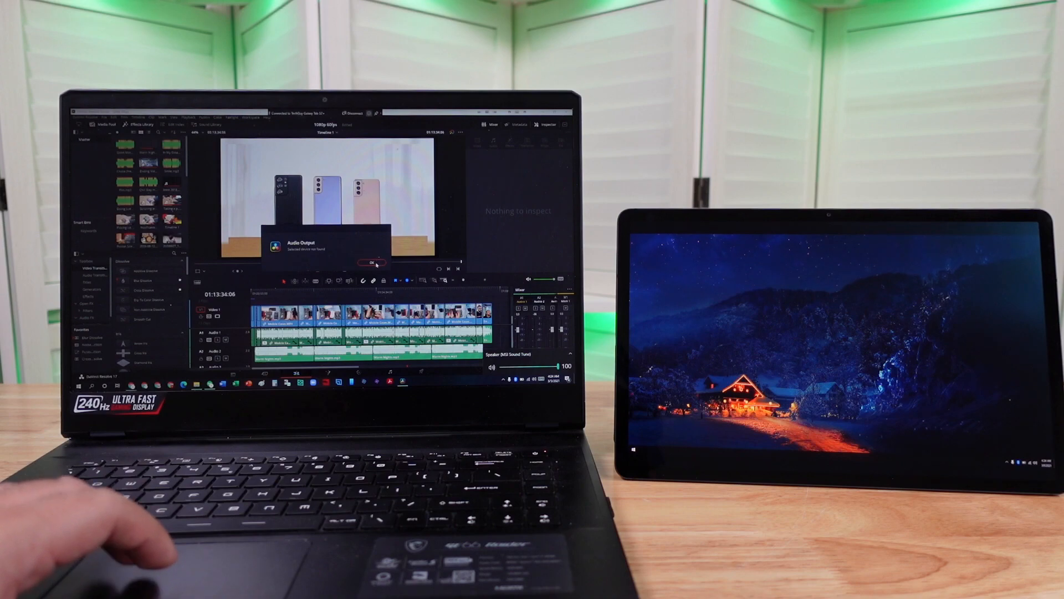
left_click(372, 263)
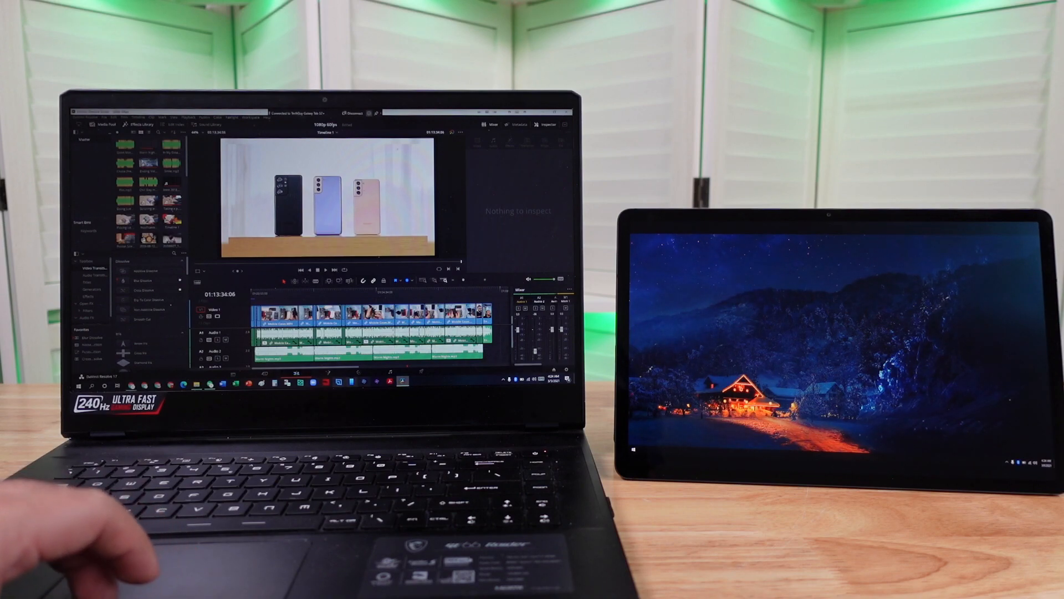